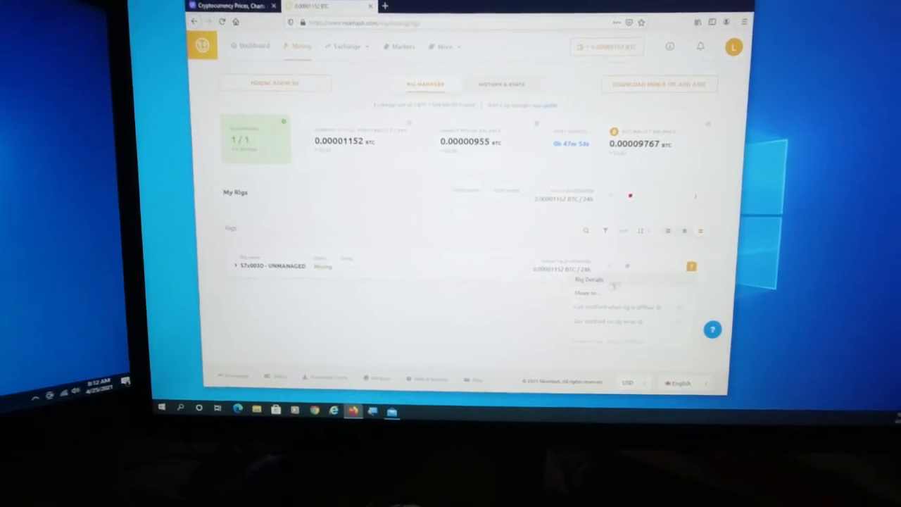
Step: Open the 57e003D rig's details page showing its mining history stats chart
{"action": "left_click", "coordinate": [589, 280]}
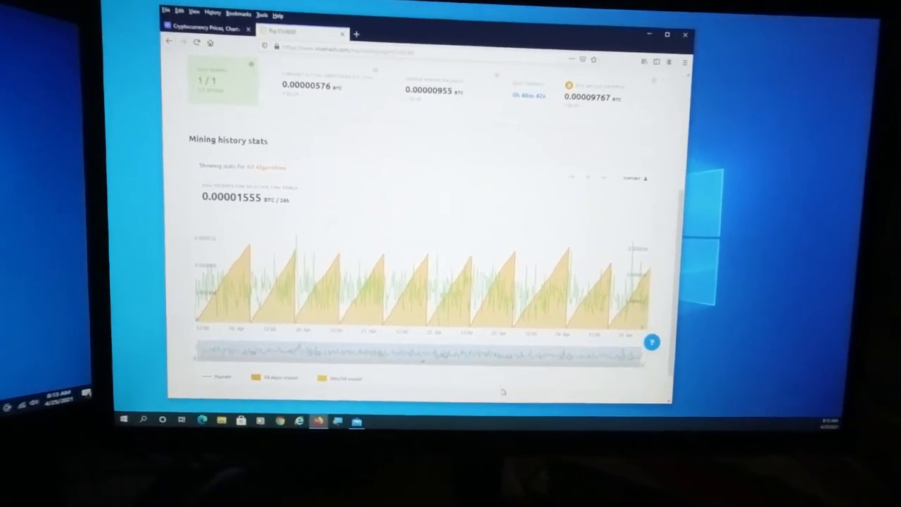
{"action": "scroll", "scroll_direction": "up", "scroll_amount": 3}
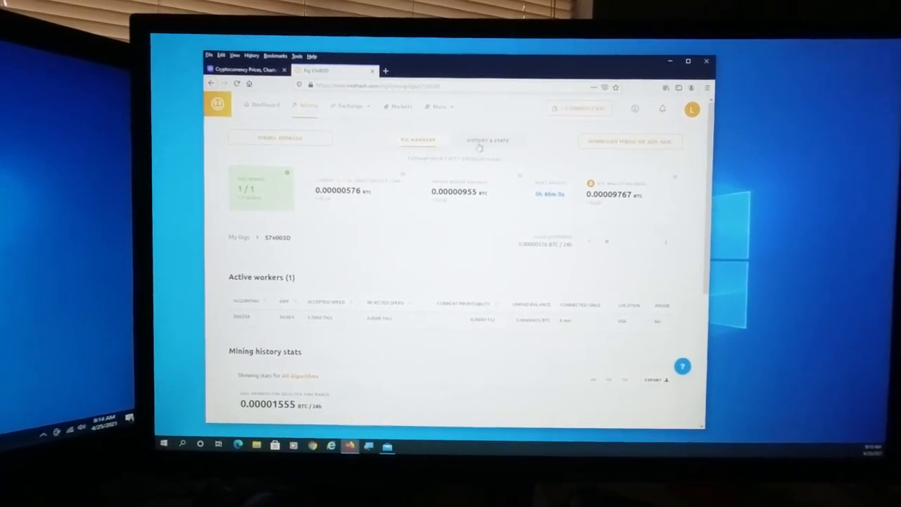
{"action": "left_click", "coordinate": [486, 142]}
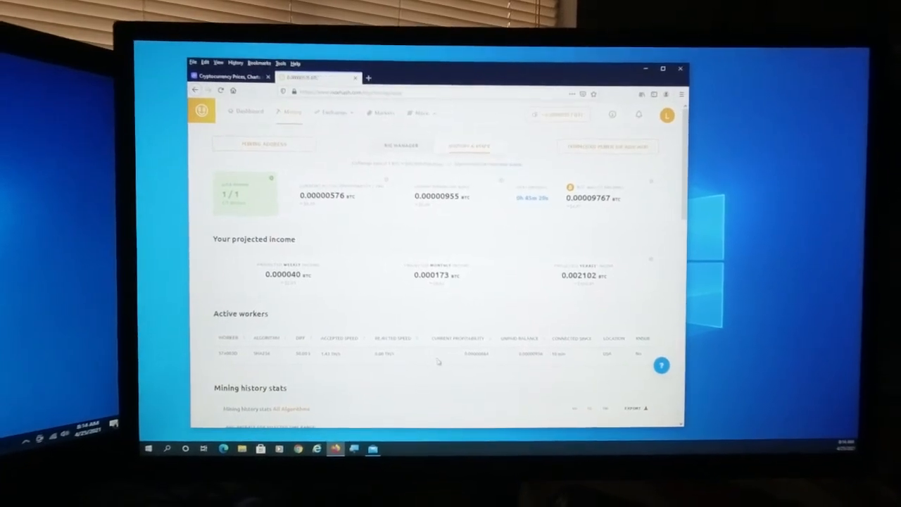
Step: Scroll past projected income and the chart to the Last mining payments list (April 19-24)
{"action": "scroll", "scroll_direction": "down", "scroll_amount": 3}
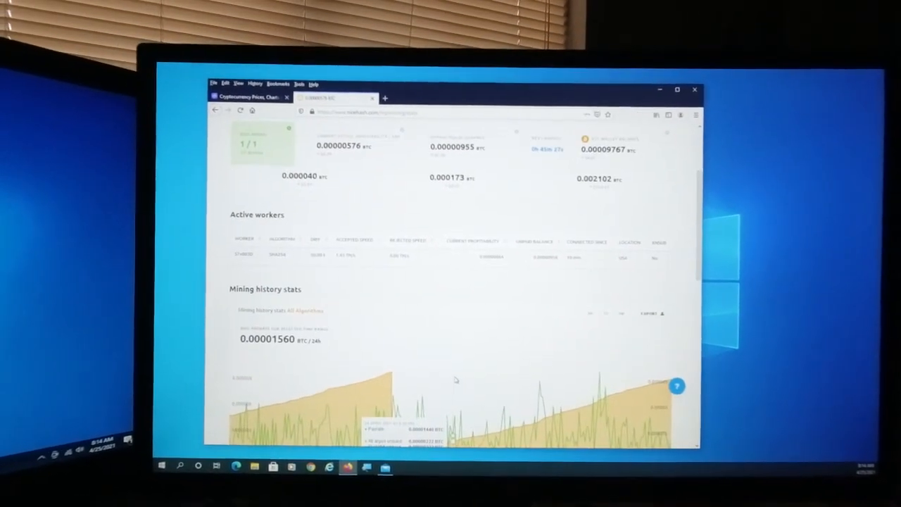
{"action": "scroll", "scroll_direction": "down", "scroll_amount": 3}
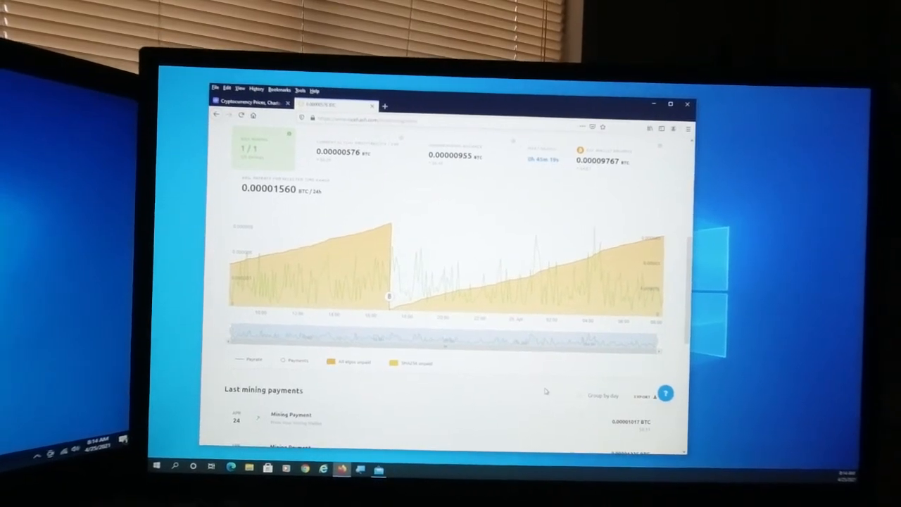
{"action": "scroll", "scroll_direction": "down", "scroll_amount": 3}
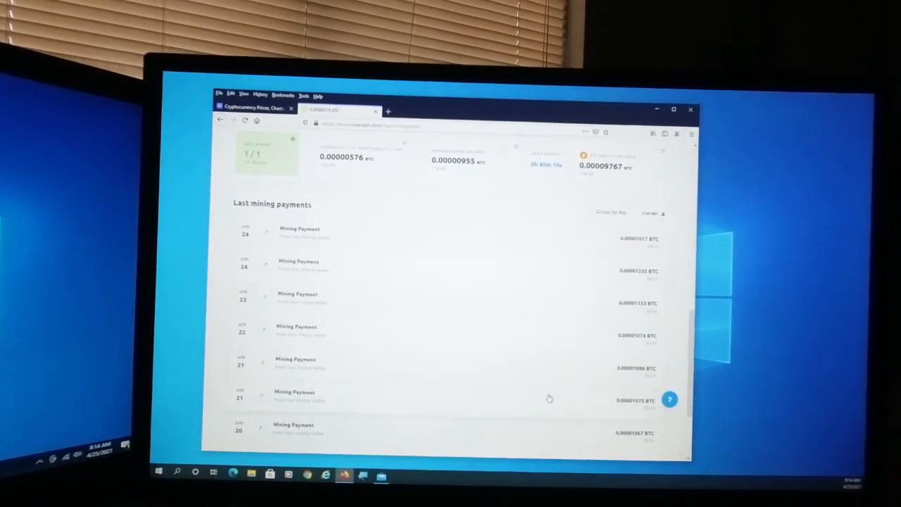
{"action": "scroll", "scroll_direction": "down", "scroll_amount": 3}
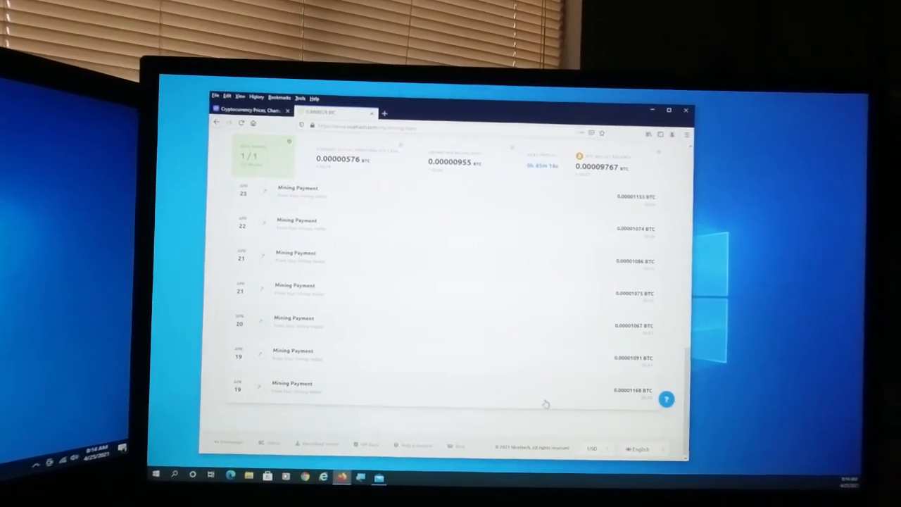